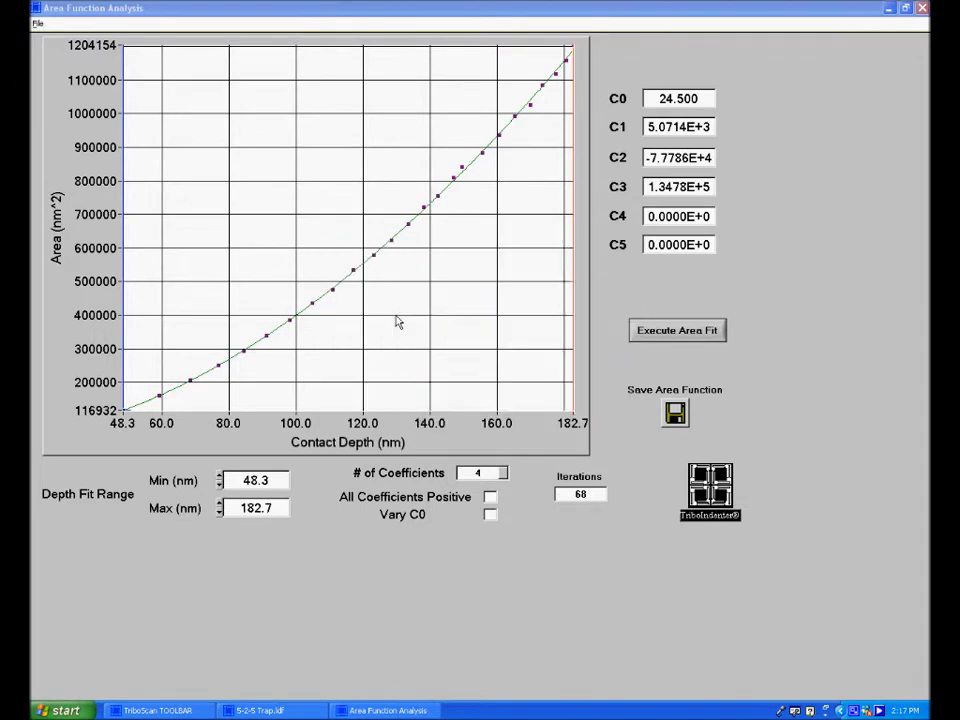
Set the standard's reduced modulus to 69.6 GPa and refit the tip area function
{"action": "left_click", "coordinate": [677, 330]}
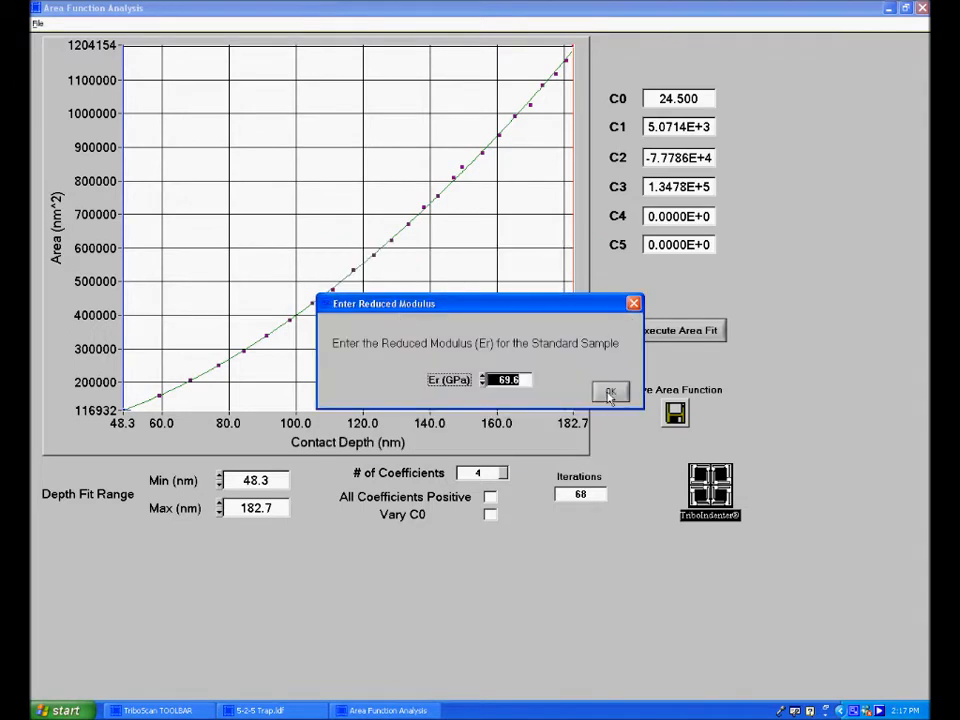
{"action": "left_click", "coordinate": [610, 391]}
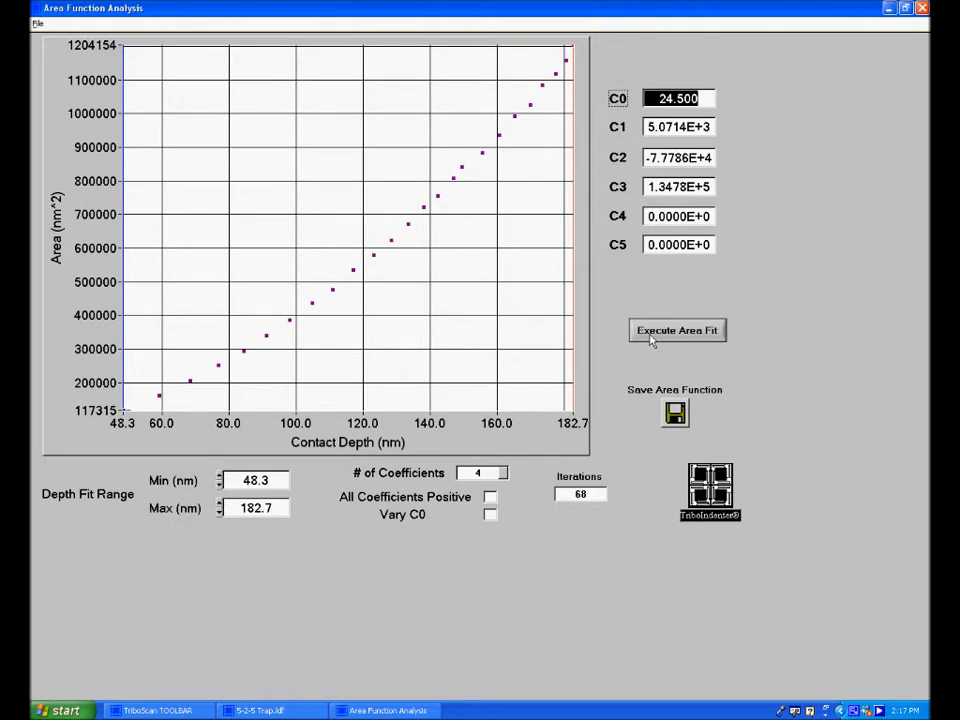
{"action": "left_click", "coordinate": [676, 330]}
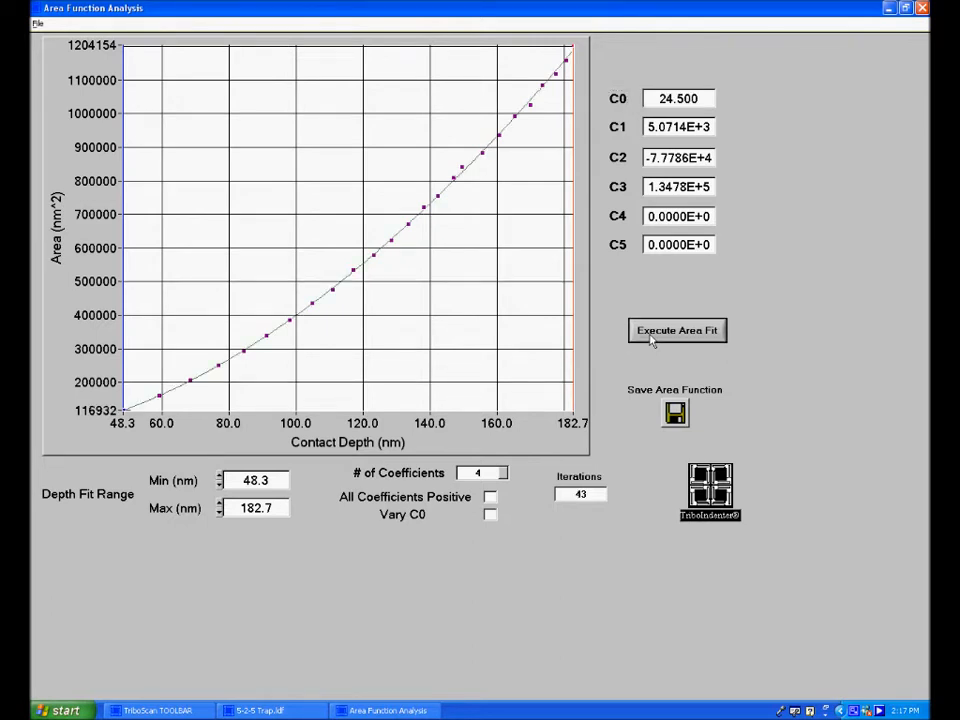
{"action": "left_click", "coordinate": [676, 331]}
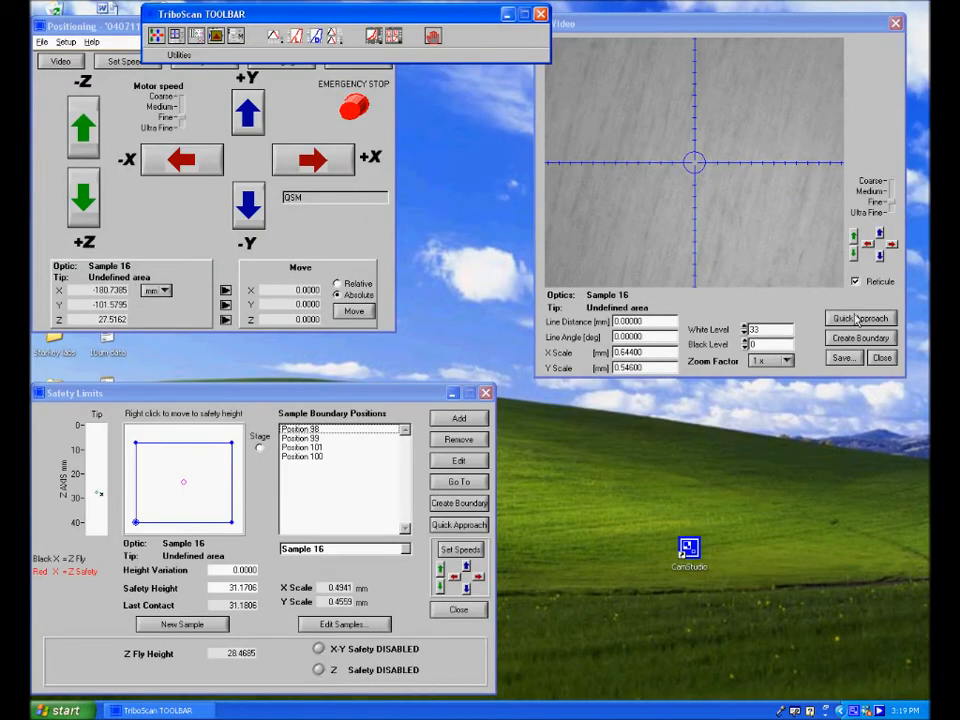
Quick-approach the tip down onto the sample surface
{"action": "left_click", "coordinate": [846, 318]}
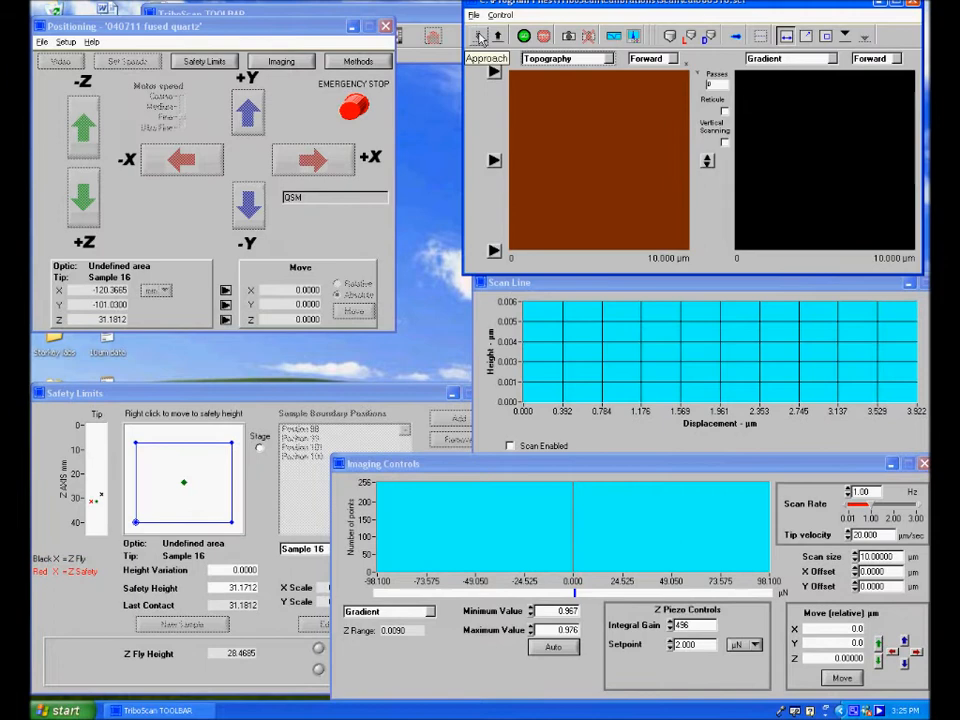
Engage the tip on the surface to begin scanning
{"action": "left_click", "coordinate": [519, 35]}
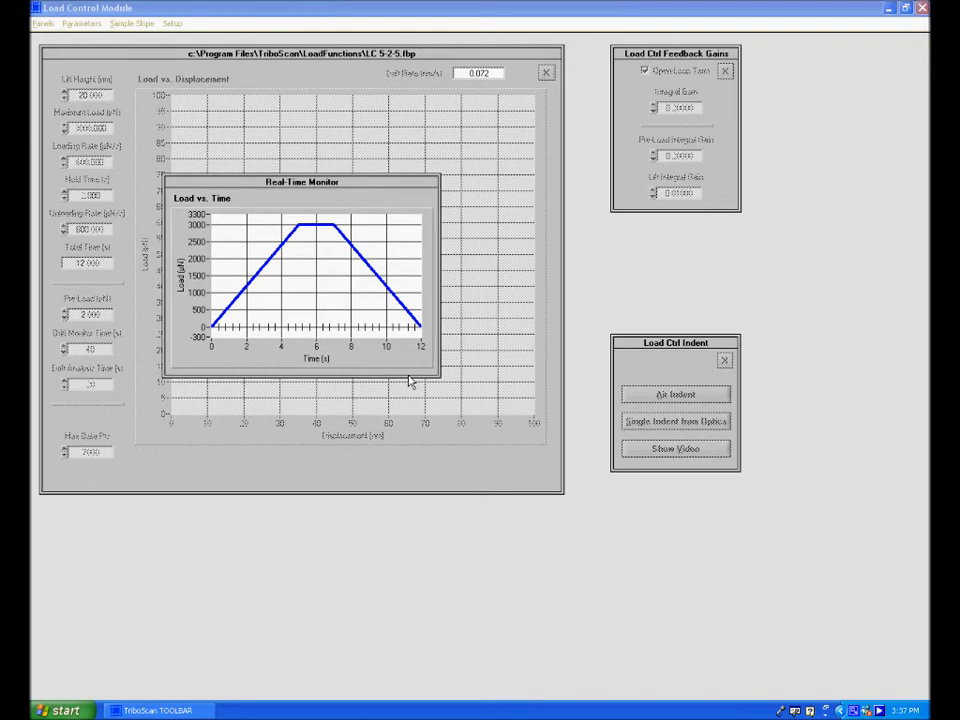
Start the indent and fit the unloading curve, giving Er 177.42 GPa and hardness 3.28 GPa
{"action": "left_click", "coordinate": [676, 421]}
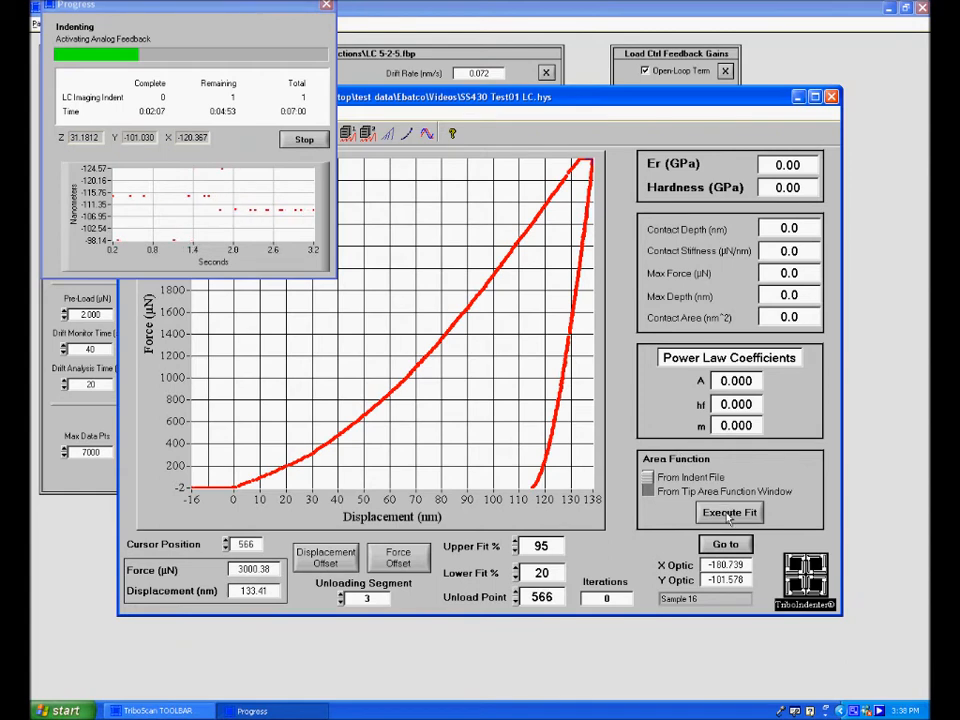
{"action": "left_click", "coordinate": [729, 512]}
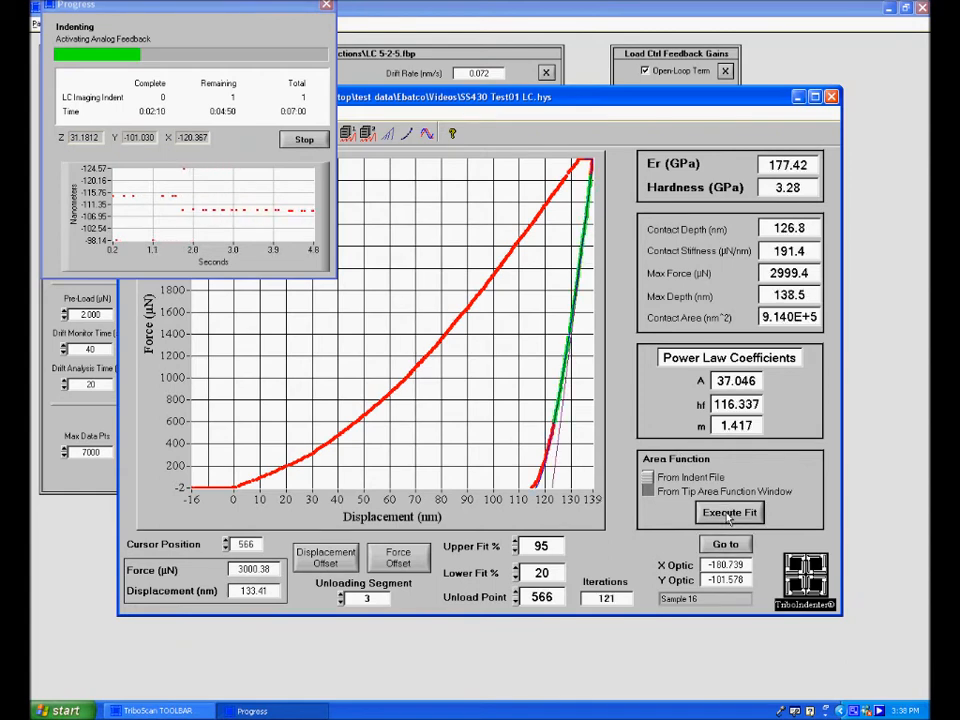